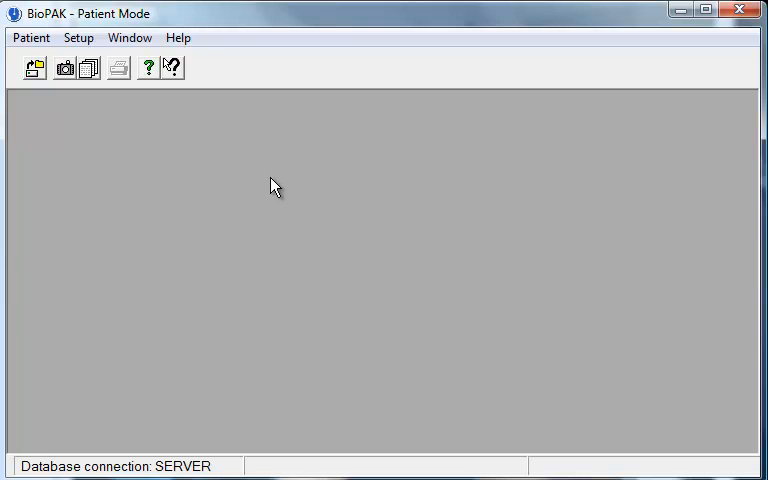
Select the patient from the Patient List and open their 6/27/2009 JVA trace for review
{"action": "left_click", "coordinate": [30, 36]}
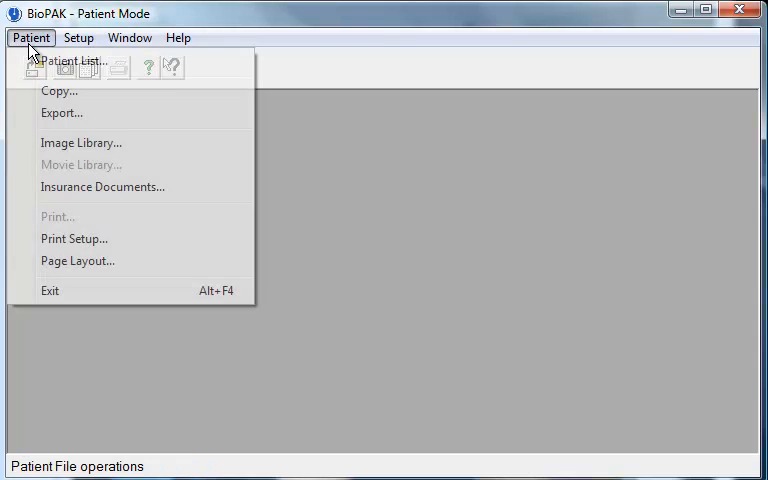
{"action": "left_click", "coordinate": [76, 60]}
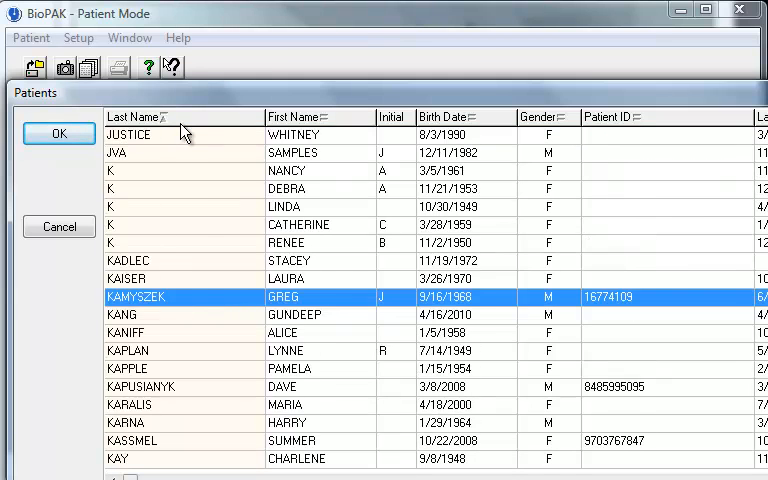
{"action": "left_click", "coordinate": [58, 132]}
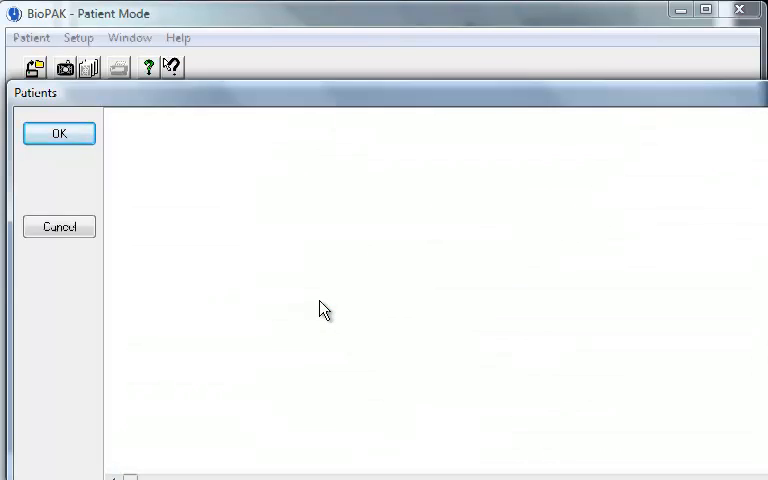
{"action": "left_click", "coordinate": [58, 132]}
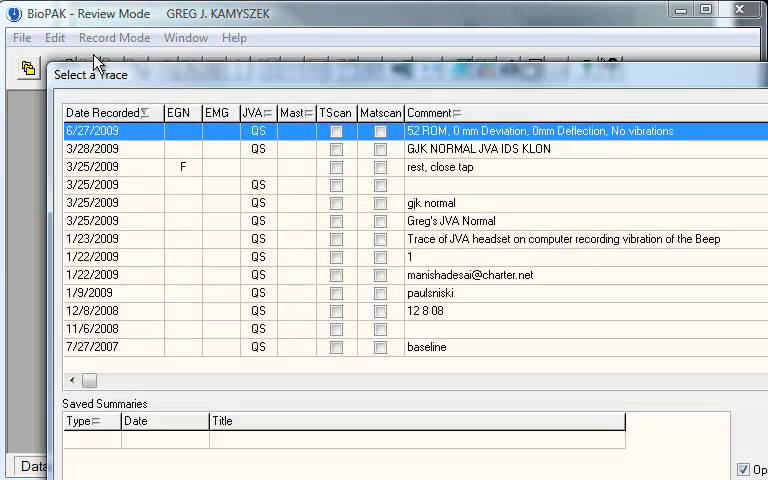
{"action": "mouse_move", "coordinate": [456, 136]}
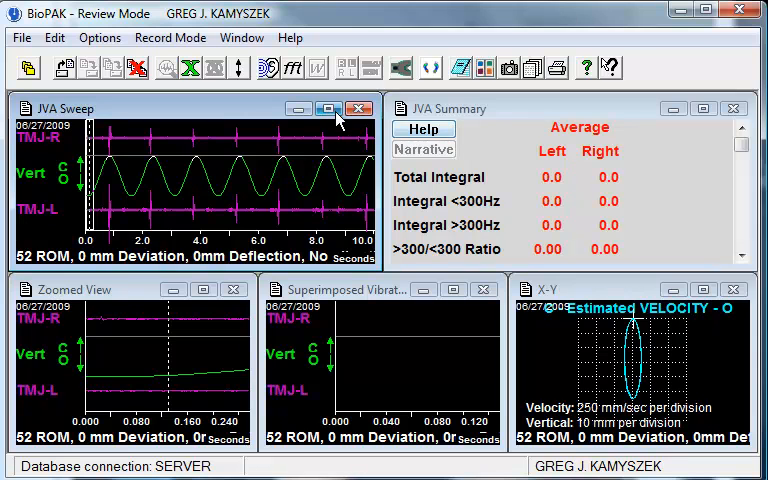
{"action": "left_click", "coordinate": [328, 108]}
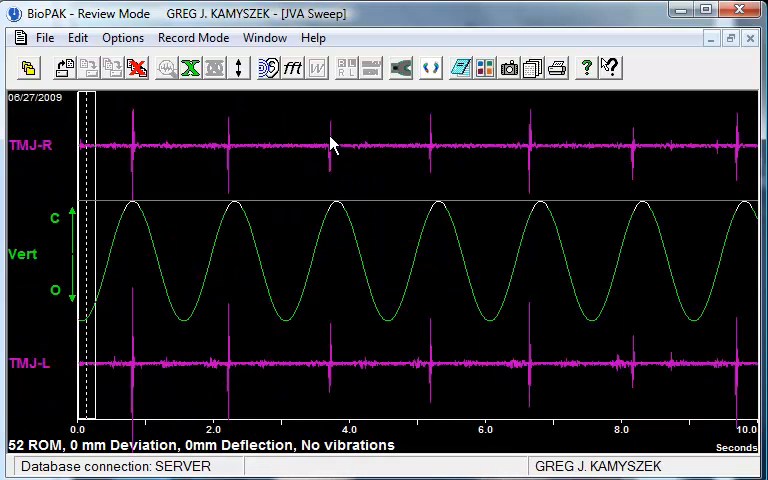
{"action": "mouse_move", "coordinate": [510, 150]}
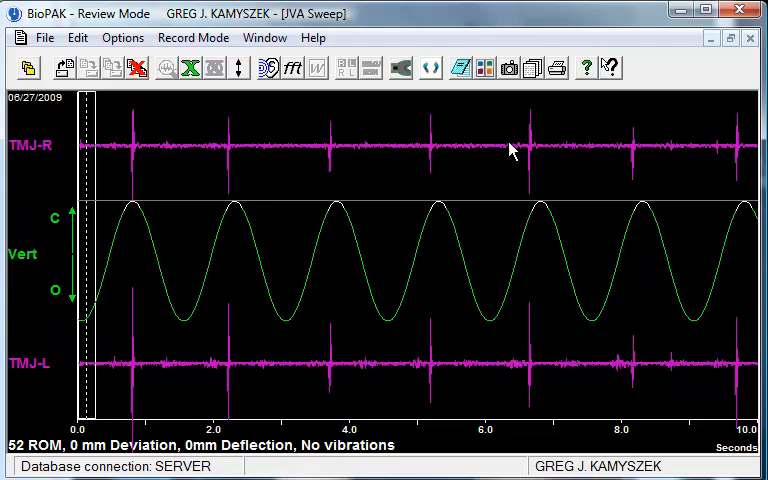
{"action": "mouse_move", "coordinate": [384, 360]}
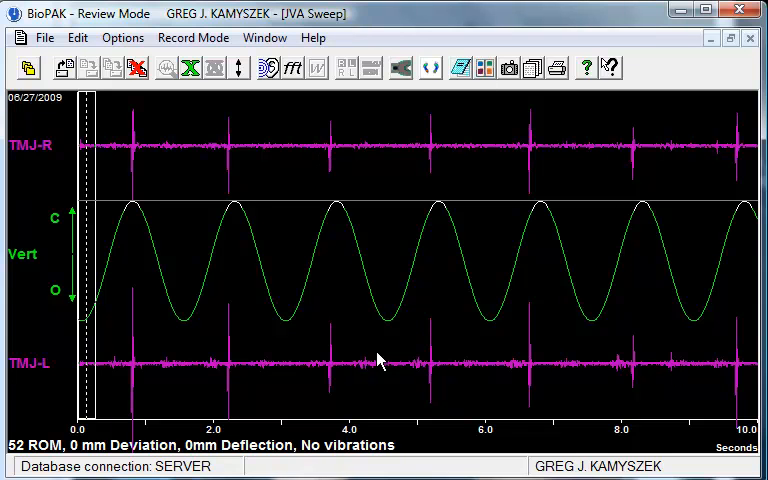
{"action": "mouse_move", "coordinate": [136, 210]}
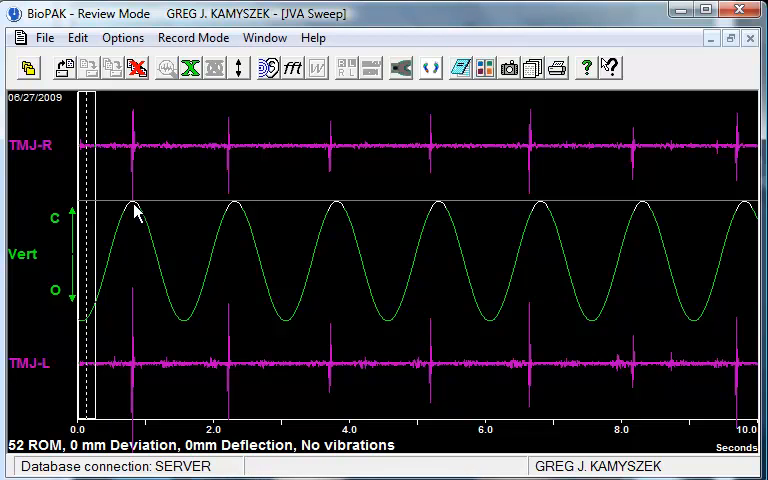
{"action": "mouse_move", "coordinate": [184, 328]}
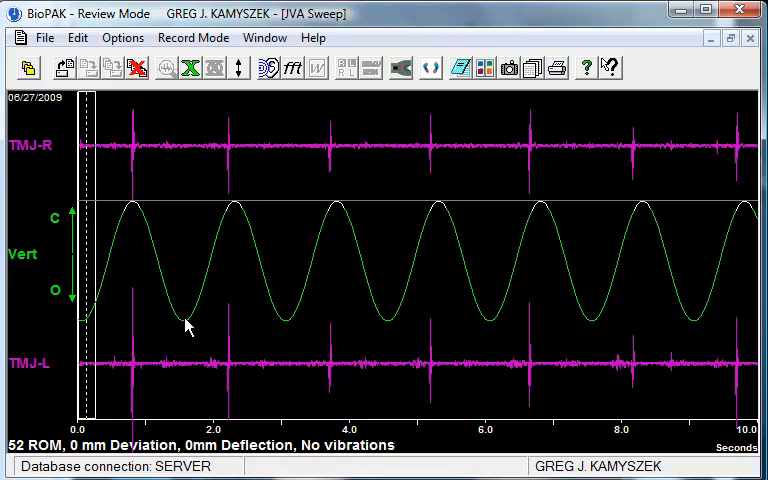
{"action": "mouse_move", "coordinate": [232, 204]}
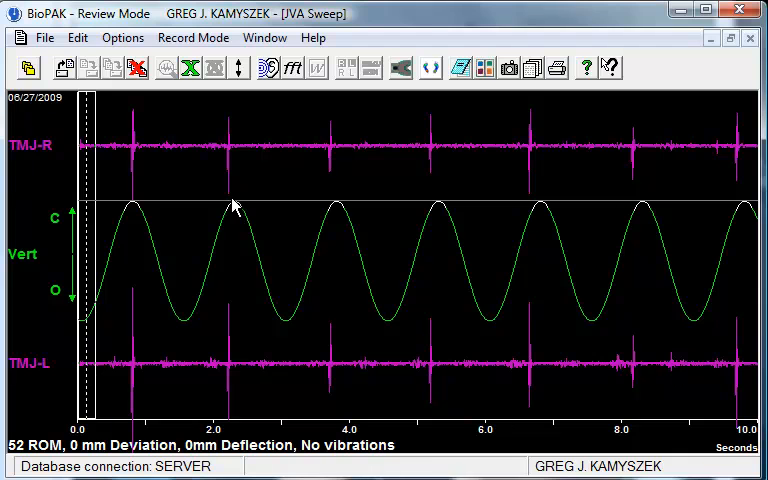
{"action": "mouse_move", "coordinate": [260, 246]}
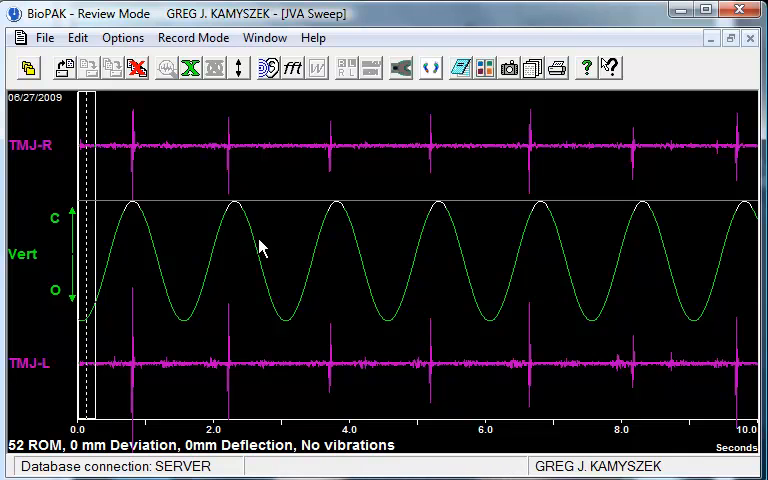
{"action": "mouse_move", "coordinate": [324, 162]}
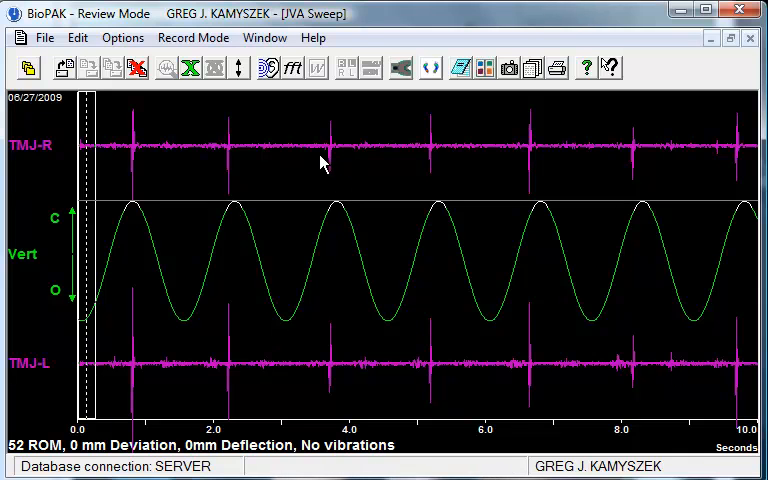
{"action": "mouse_move", "coordinate": [224, 148]}
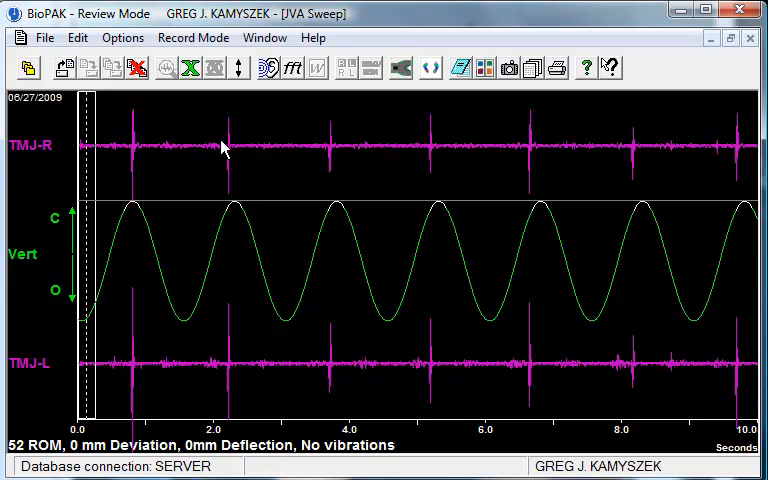
{"action": "mouse_move", "coordinate": [136, 204]}
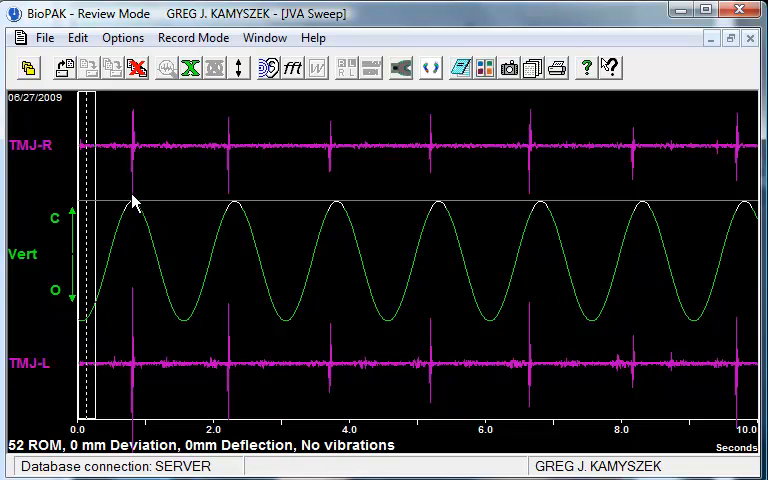
{"action": "mouse_move", "coordinate": [136, 192]}
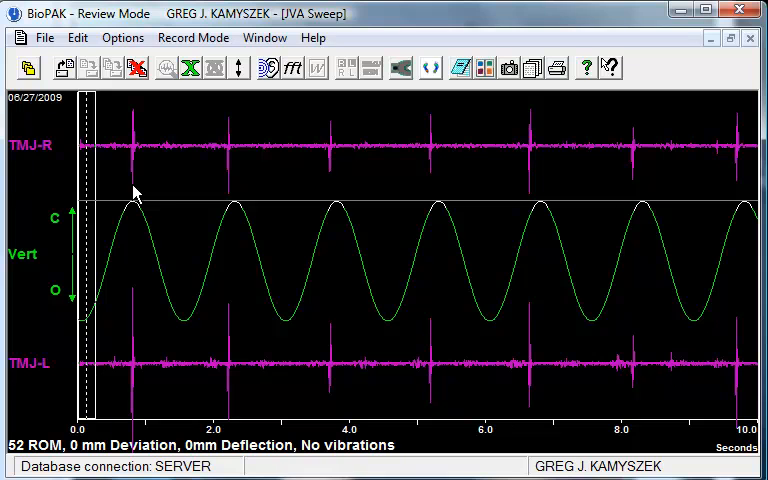
{"action": "mouse_move", "coordinate": [210, 152]}
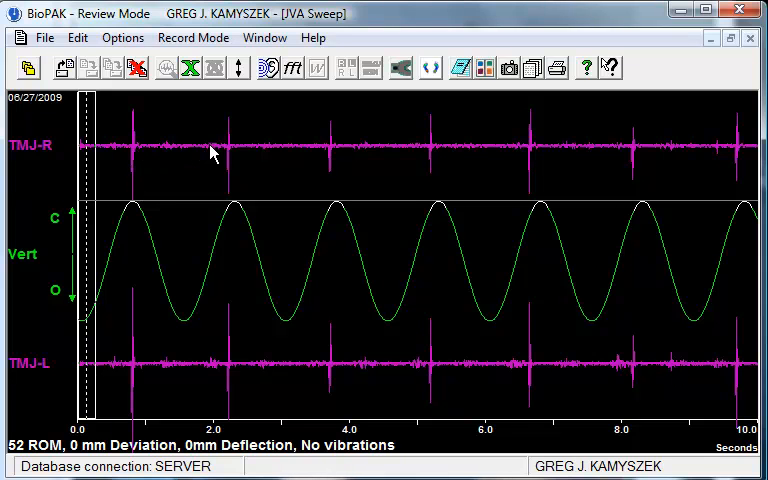
{"action": "mouse_move", "coordinate": [520, 348]}
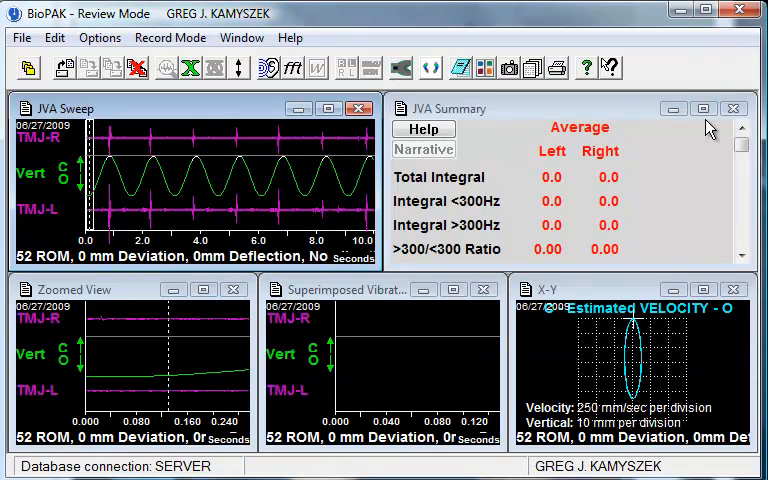
Enlarge the JVA Sweep view, then return to the tiled multi-view review layout
{"action": "left_click", "coordinate": [704, 108]}
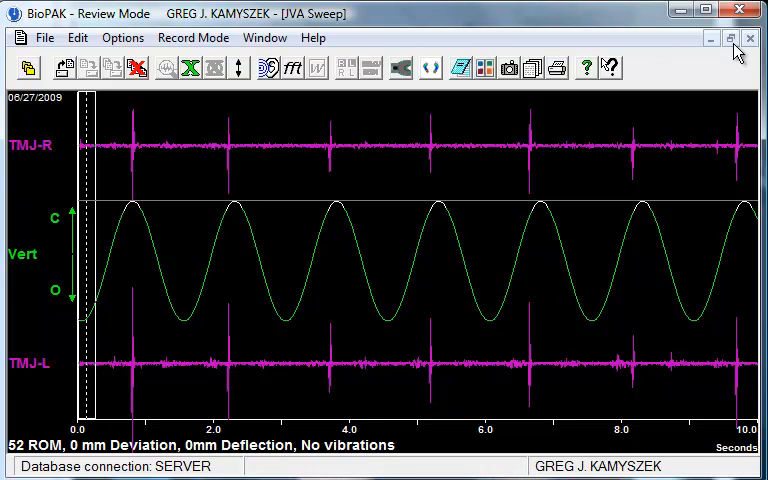
{"action": "left_click", "coordinate": [728, 38]}
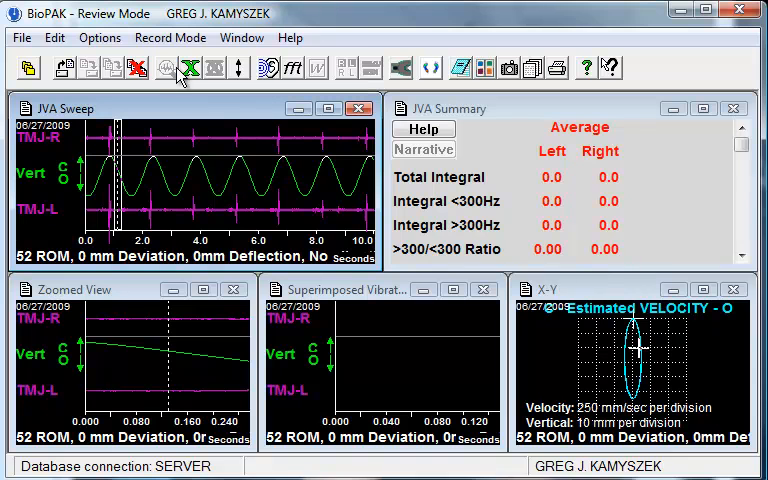
Add the marked window so Window 1 integral columns appear beside the averages
{"action": "left_click", "coordinate": [216, 68]}
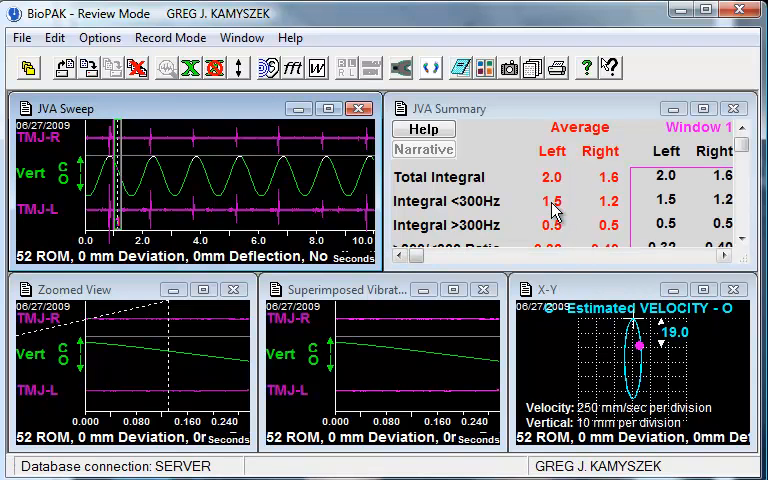
{"action": "mouse_move", "coordinate": [570, 140]}
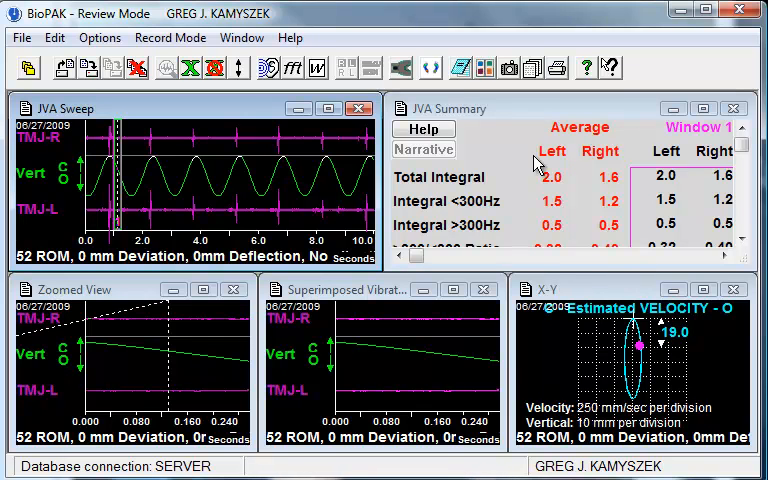
{"action": "mouse_move", "coordinate": [520, 186]}
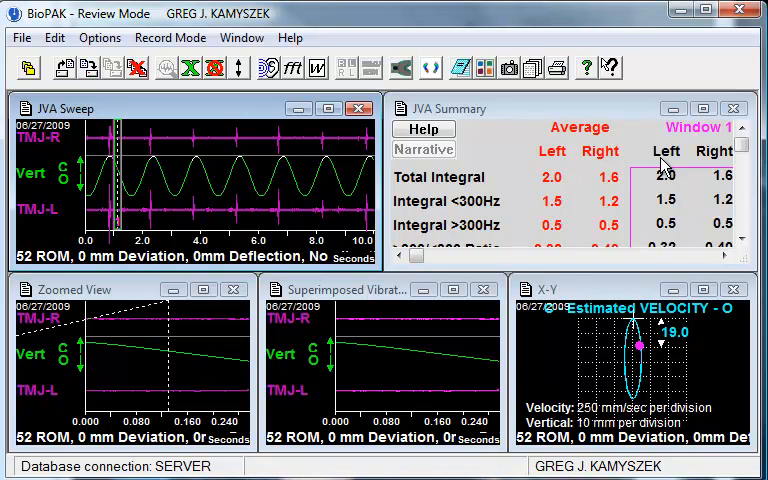
{"action": "mouse_move", "coordinate": [556, 184]}
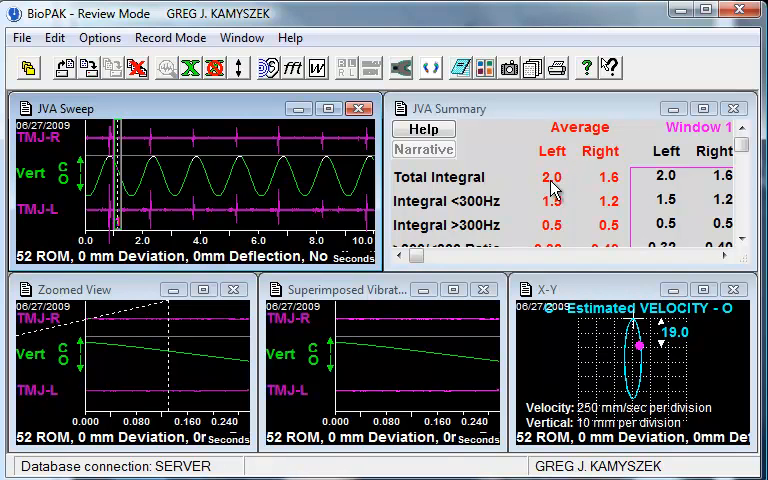